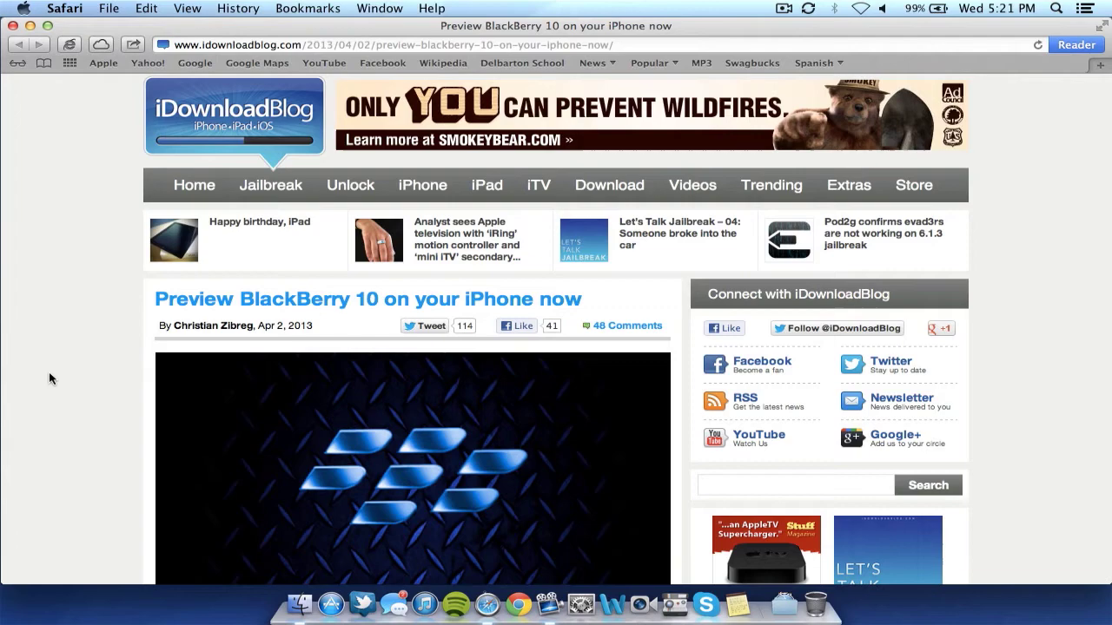
scroll(down, 3)
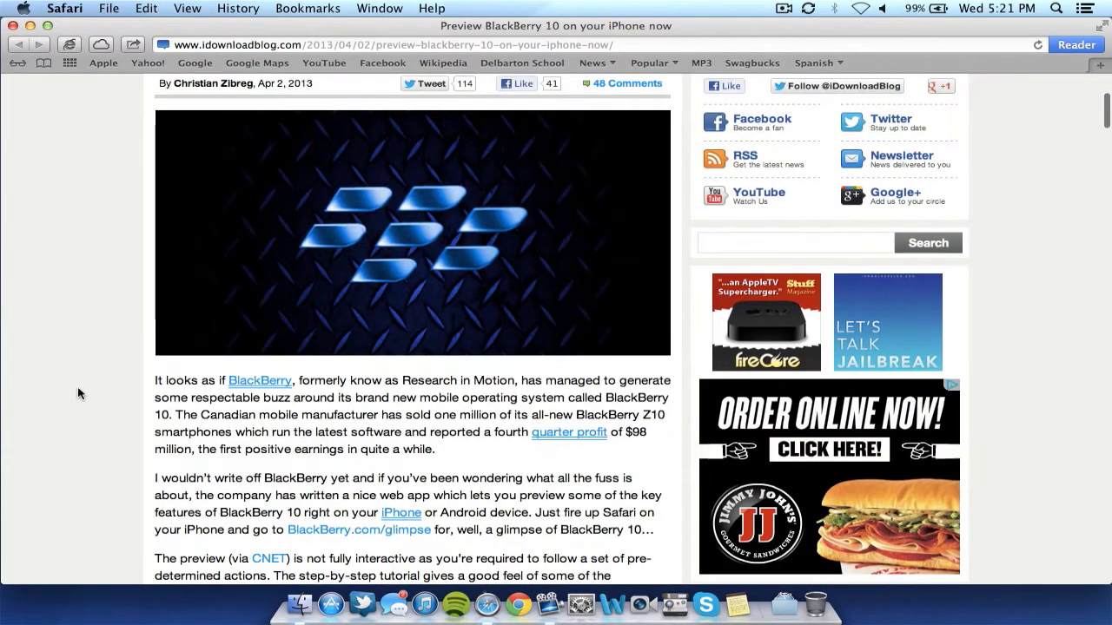
scroll(down, 3)
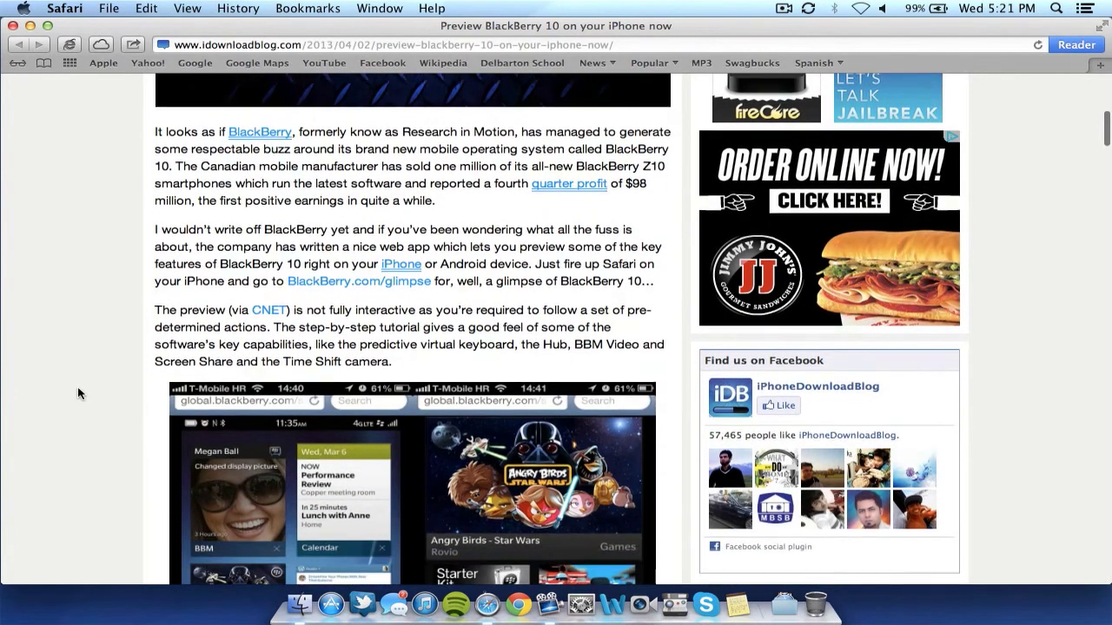
scroll(down, 3)
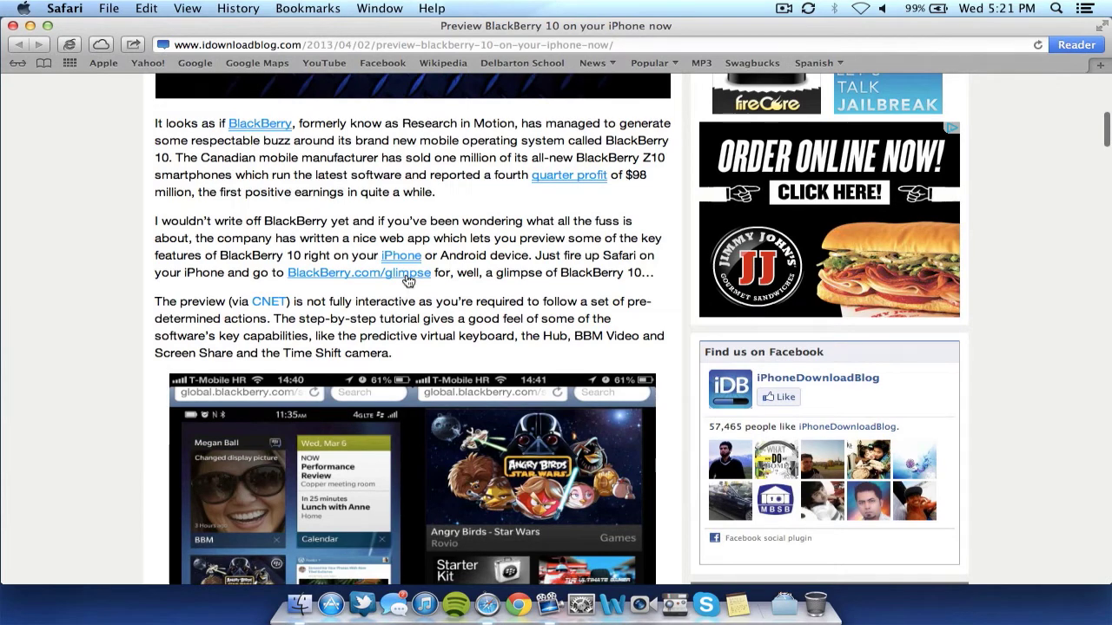
mouse_move(112, 473)
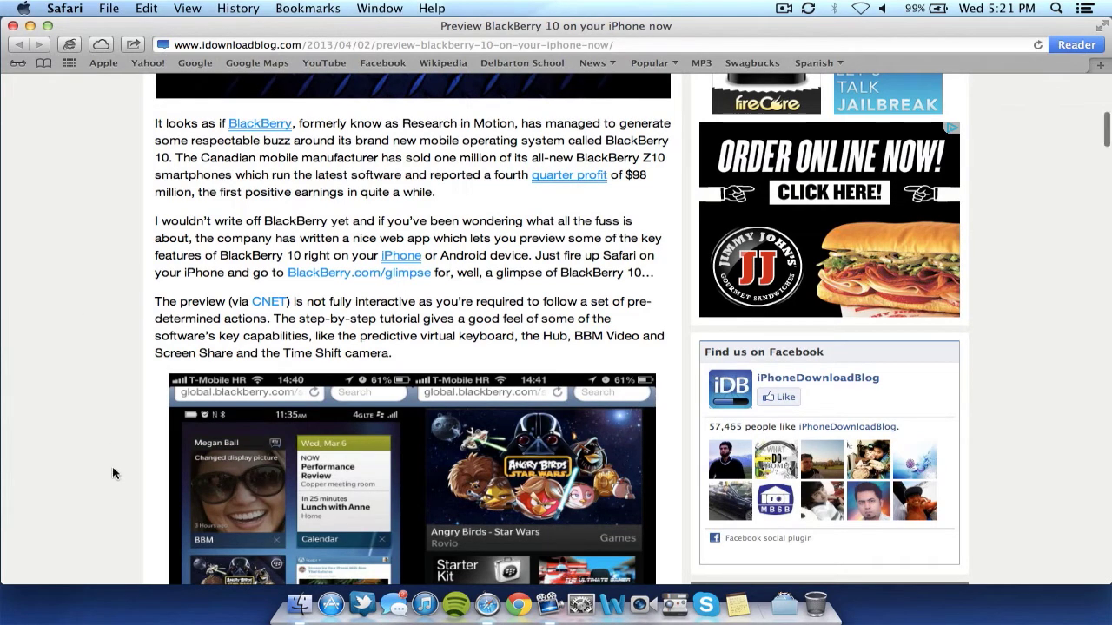
scroll(down, 3)
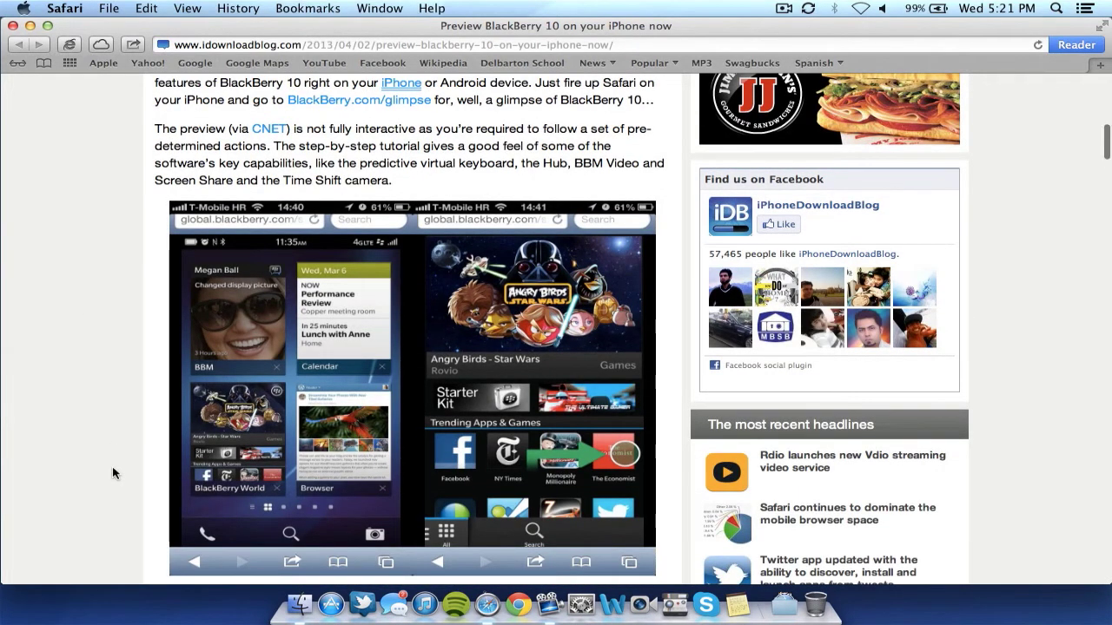
scroll(down, 3)
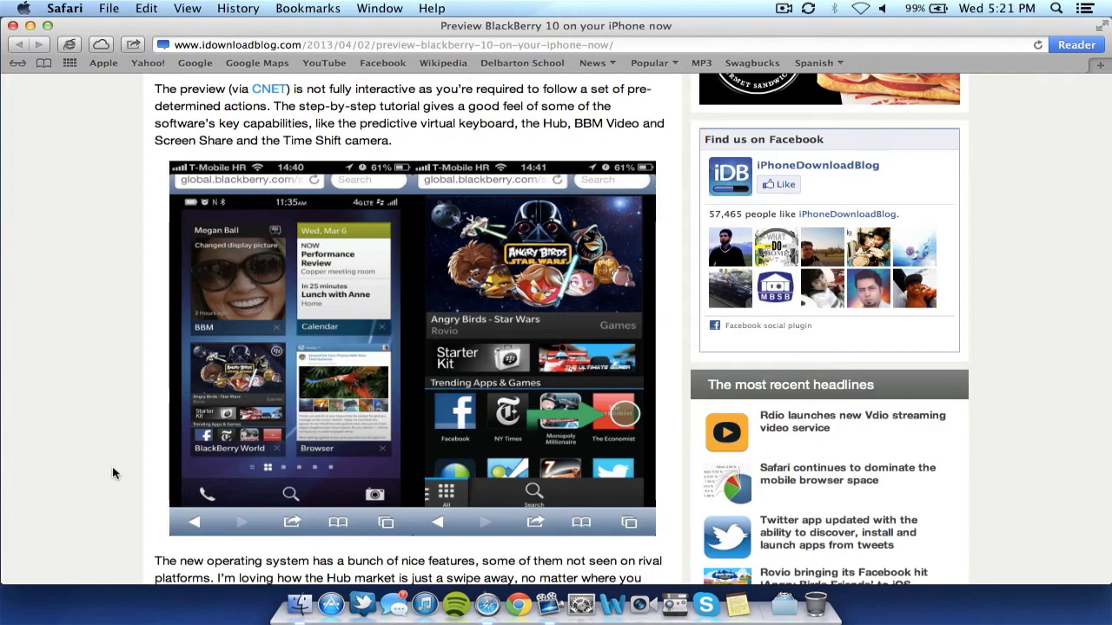
scroll(down, 3)
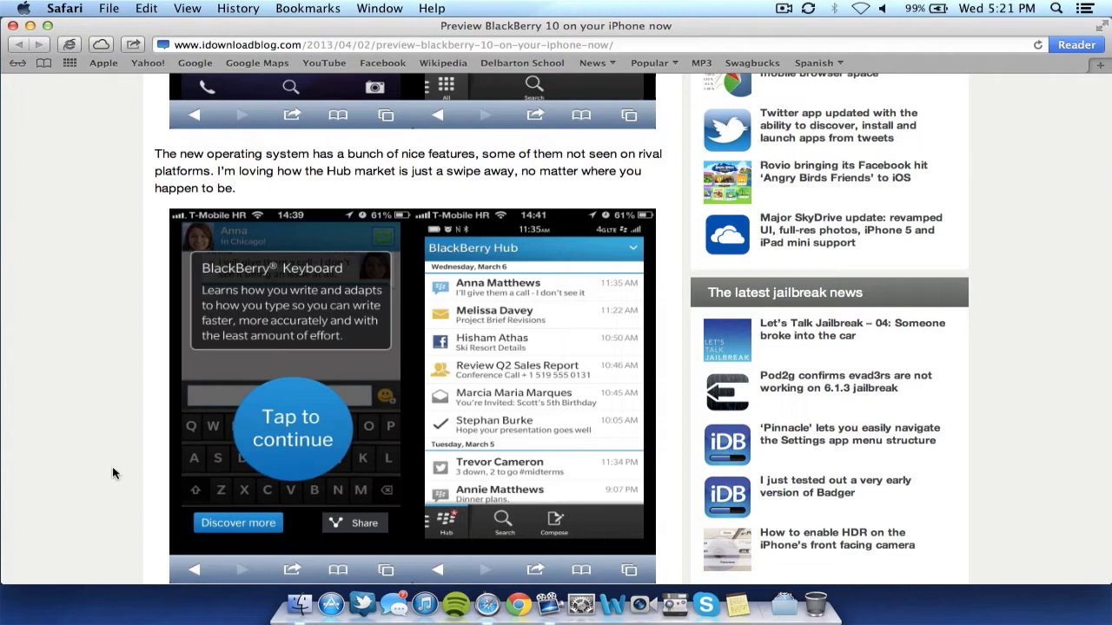
scroll(down, 3)
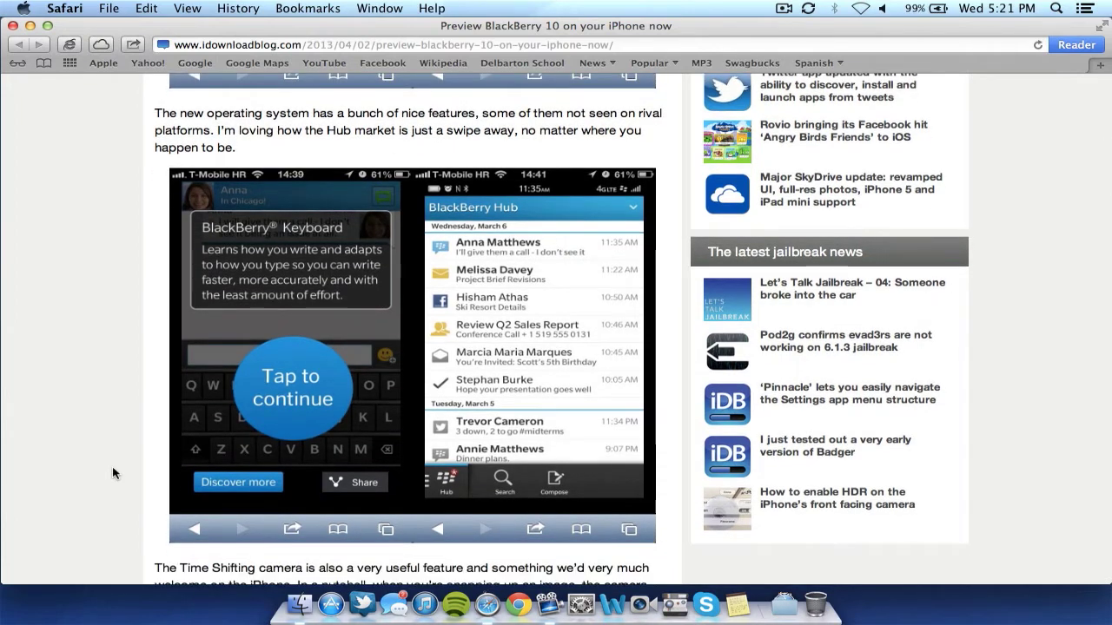